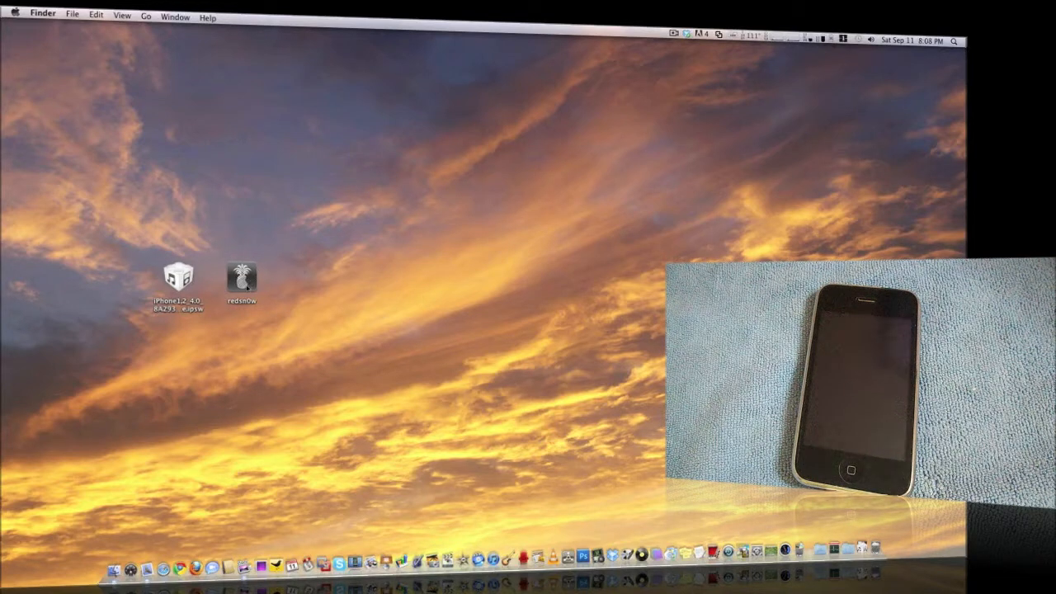
Launch redsn0w from the desktop so its welcome screen appears
{"action": "double_click", "coordinate": [241, 279]}
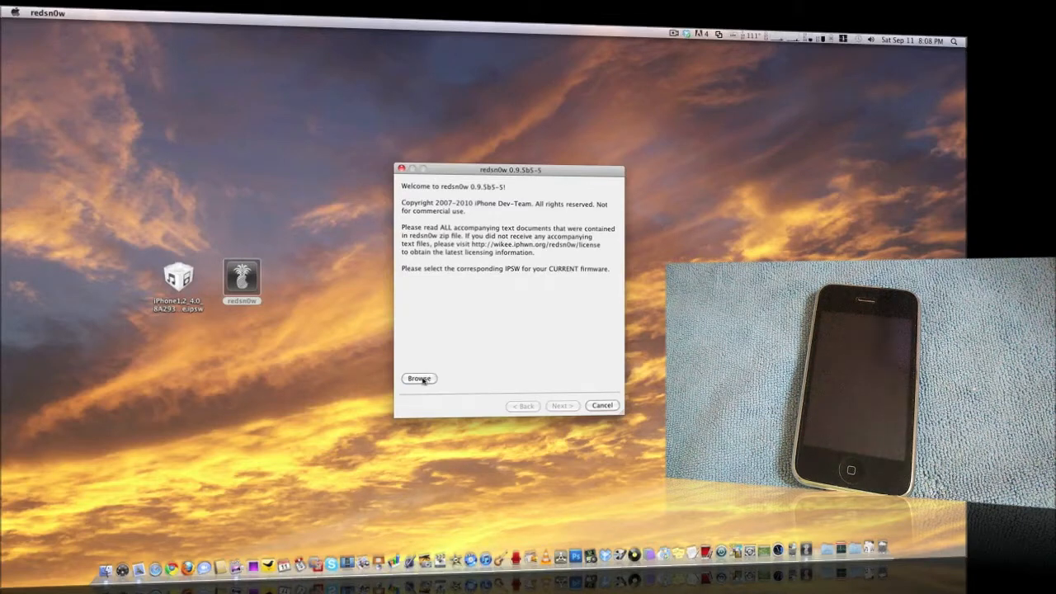
Load the iPhone 4.0 IPSW from the Desktop so it is successfully identified
{"action": "left_click", "coordinate": [419, 377]}
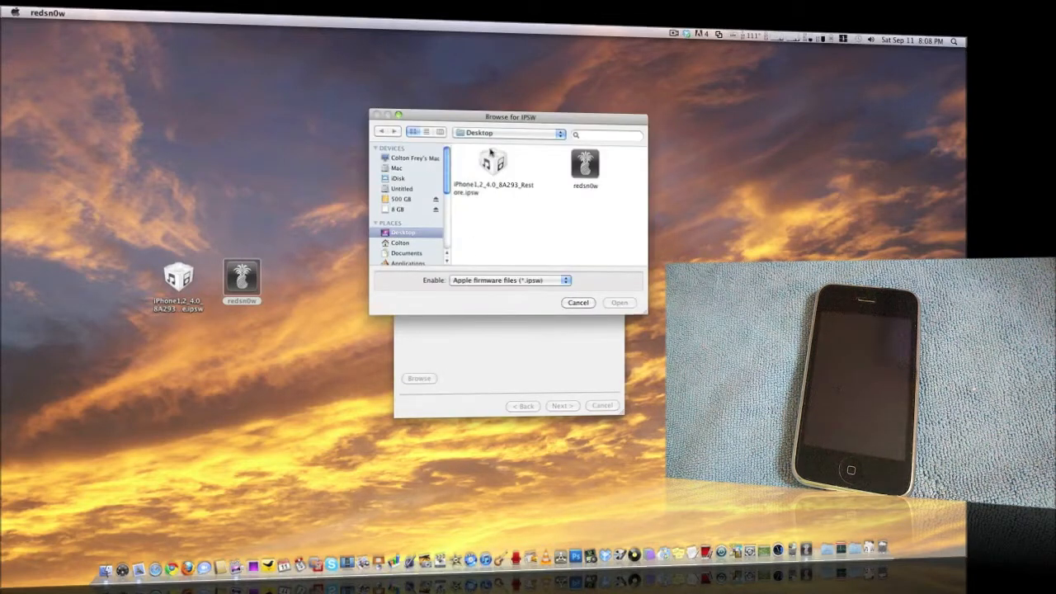
{"action": "left_click", "coordinate": [619, 302]}
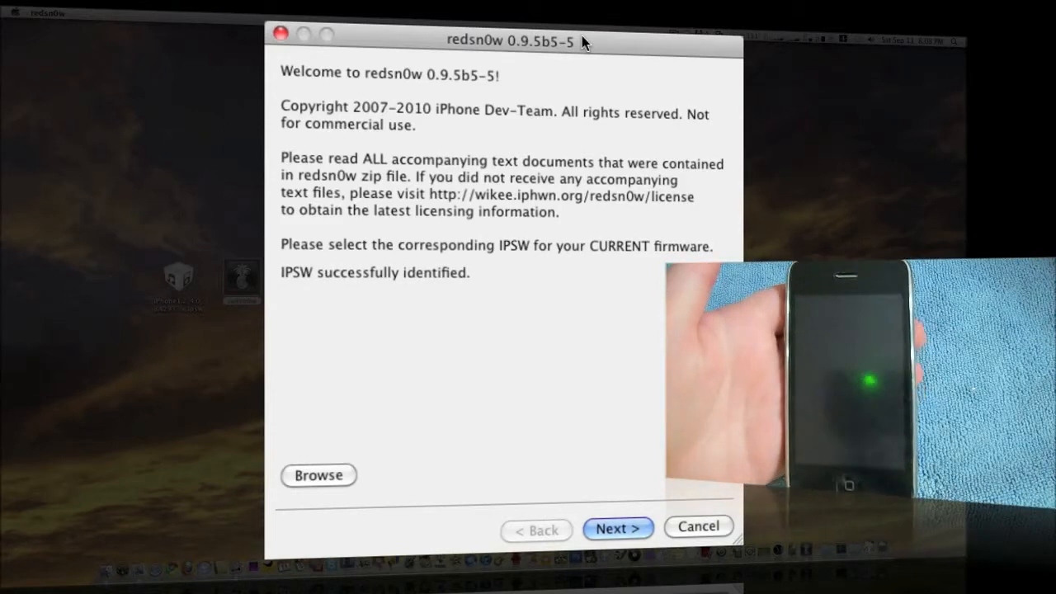
{"action": "mouse_move", "coordinate": [601, 488]}
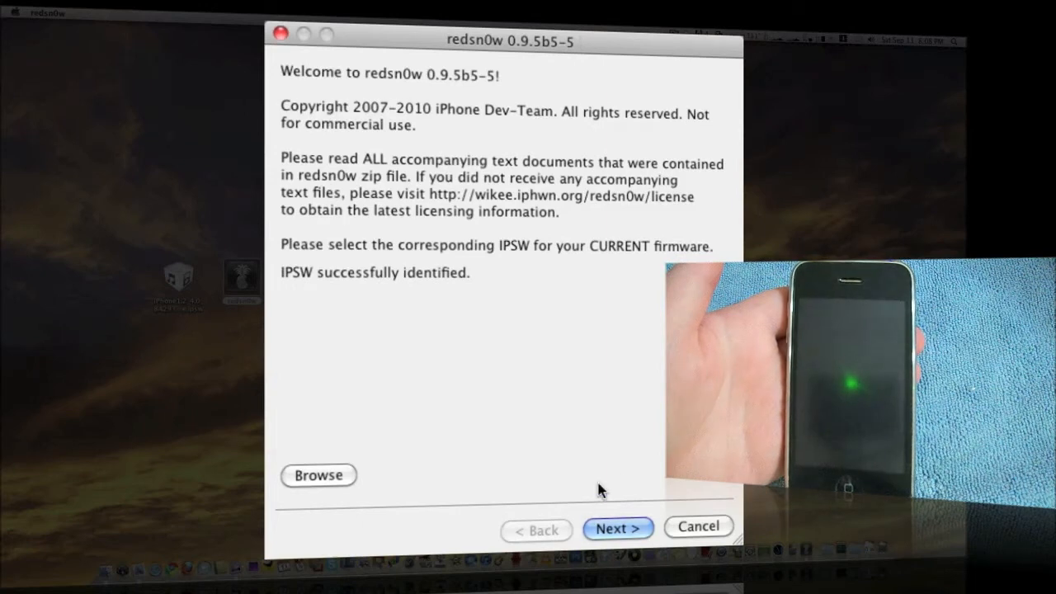
Advance to the jailbreak options, keeping Cydia, multitasking, wallpaper and battery percentage enabled
{"action": "left_click", "coordinate": [617, 528]}
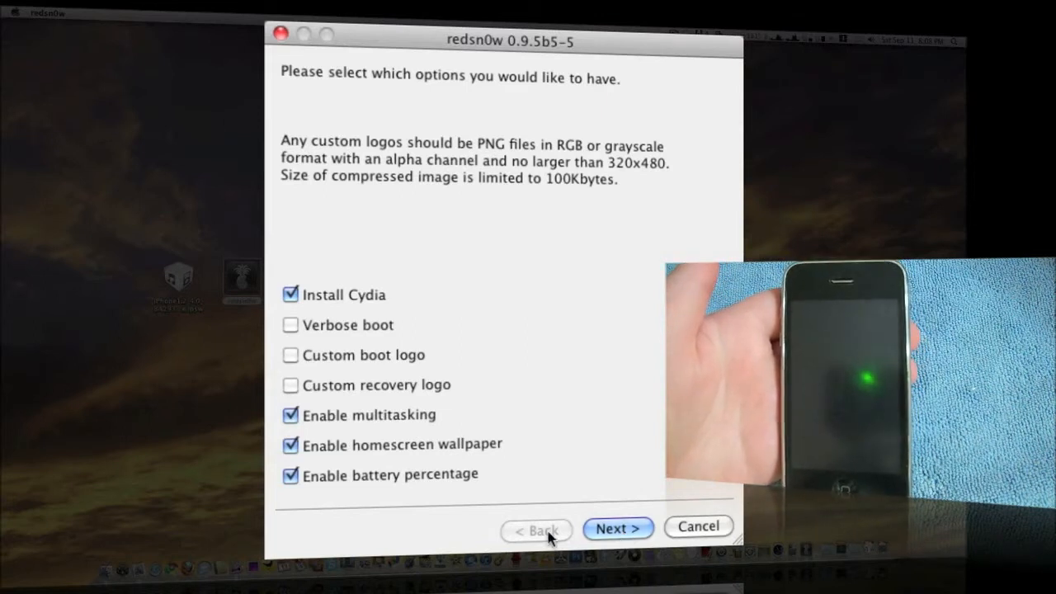
{"action": "mouse_move", "coordinate": [358, 507]}
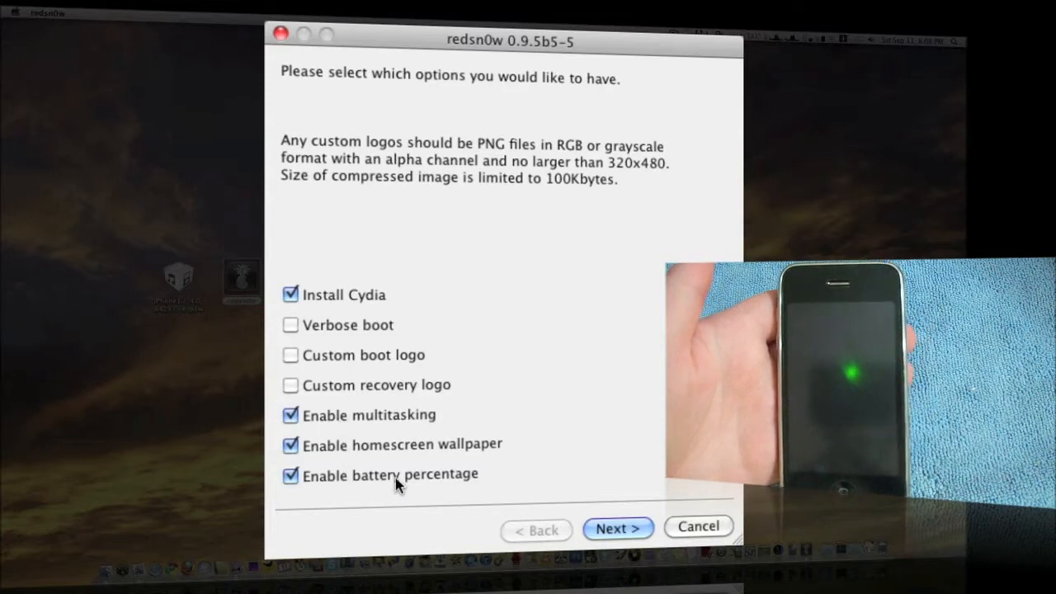
{"action": "mouse_move", "coordinate": [360, 439]}
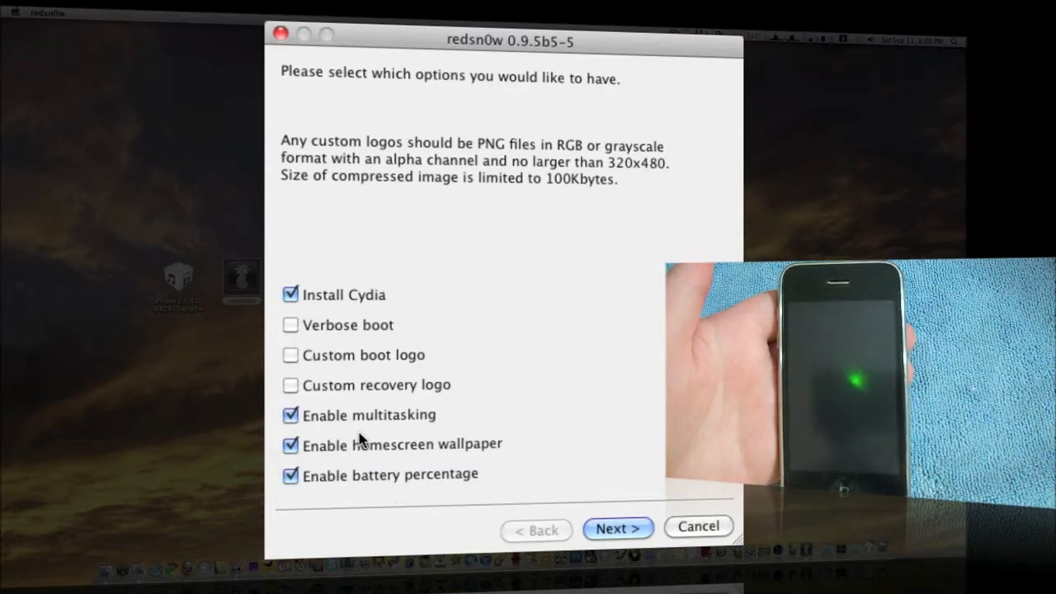
{"action": "mouse_move", "coordinate": [317, 338]}
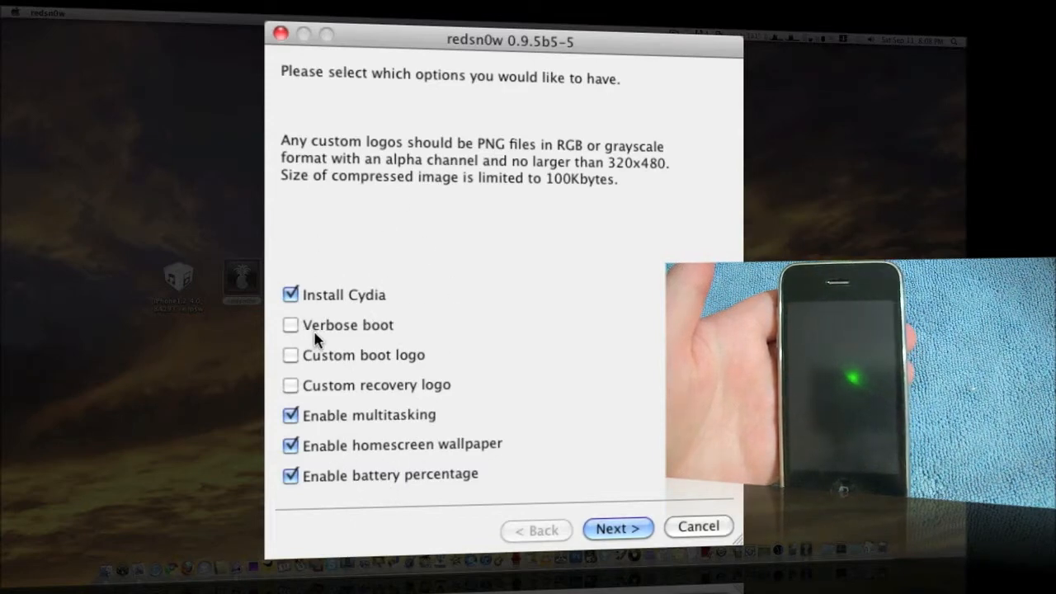
{"action": "mouse_move", "coordinate": [328, 386]}
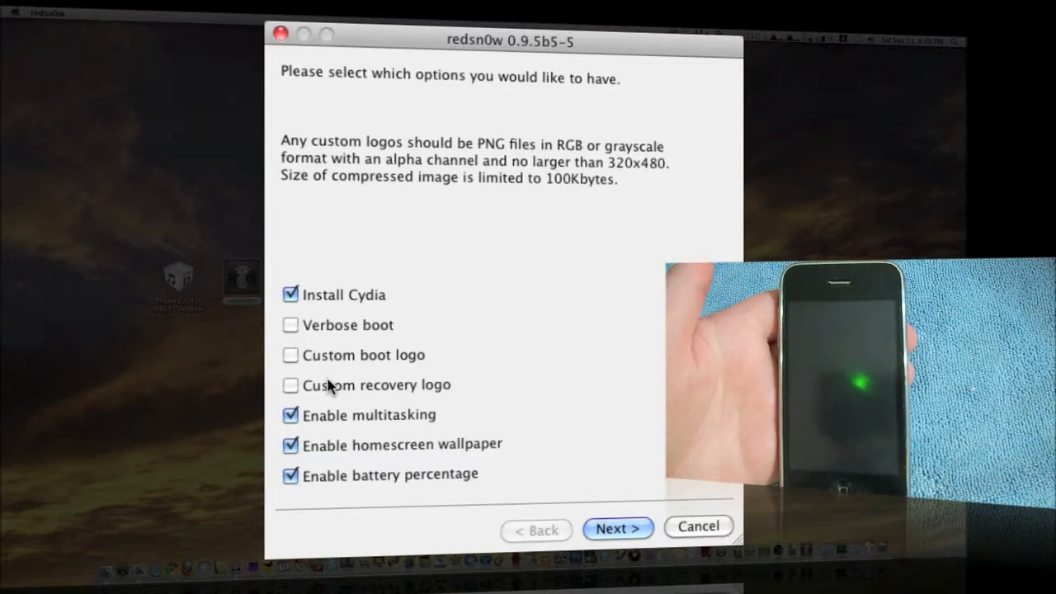
{"action": "mouse_move", "coordinate": [328, 344]}
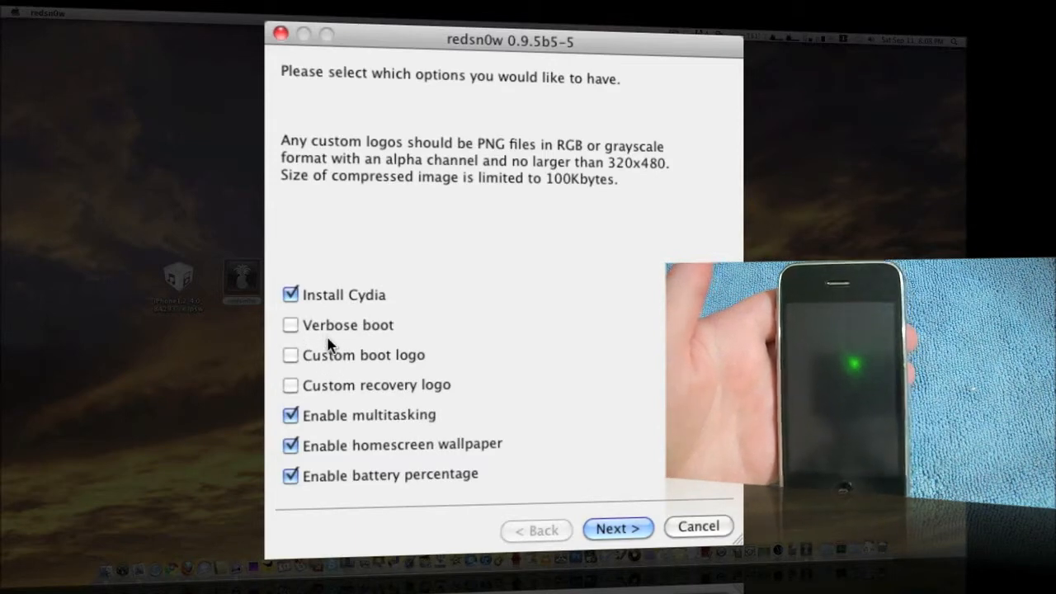
{"action": "mouse_move", "coordinate": [392, 462]}
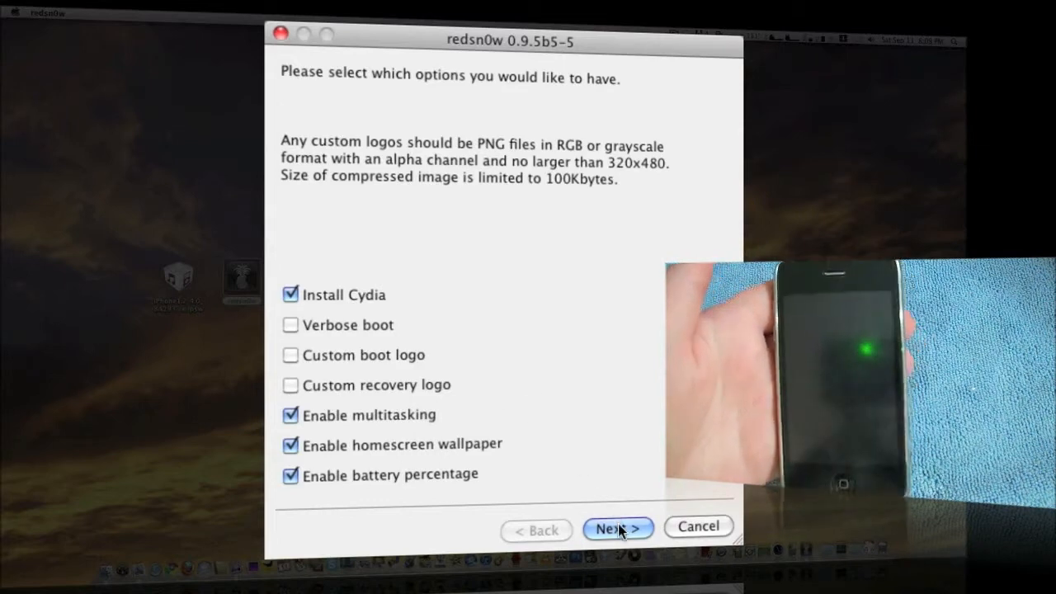
Accept the options and confirm the iPhone is off and plugged in, reaching DFU instructions
{"action": "left_click", "coordinate": [617, 526]}
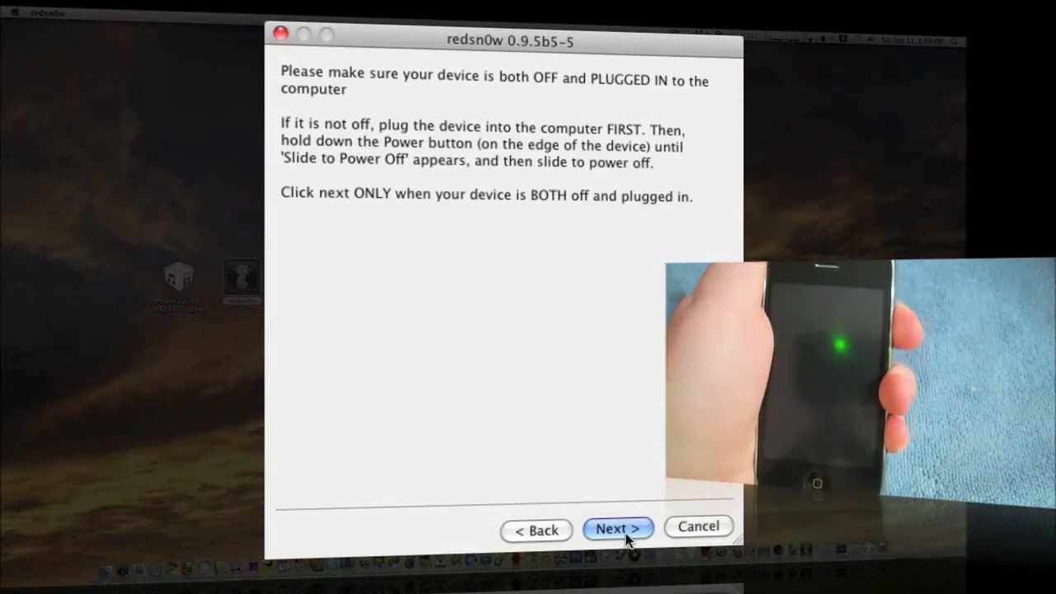
{"action": "left_click", "coordinate": [617, 528]}
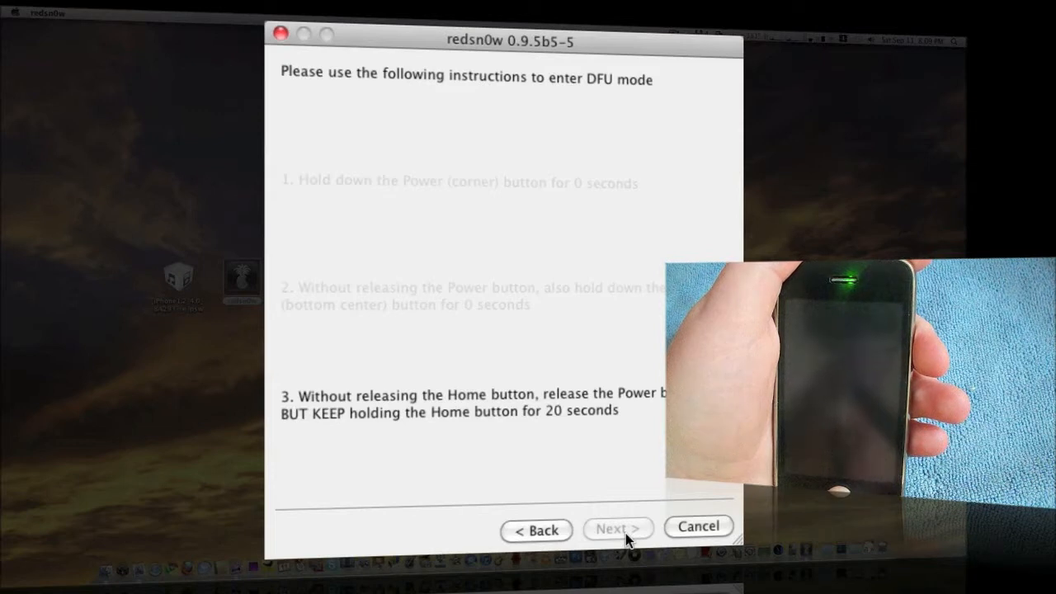
{"action": "left_click", "coordinate": [617, 527]}
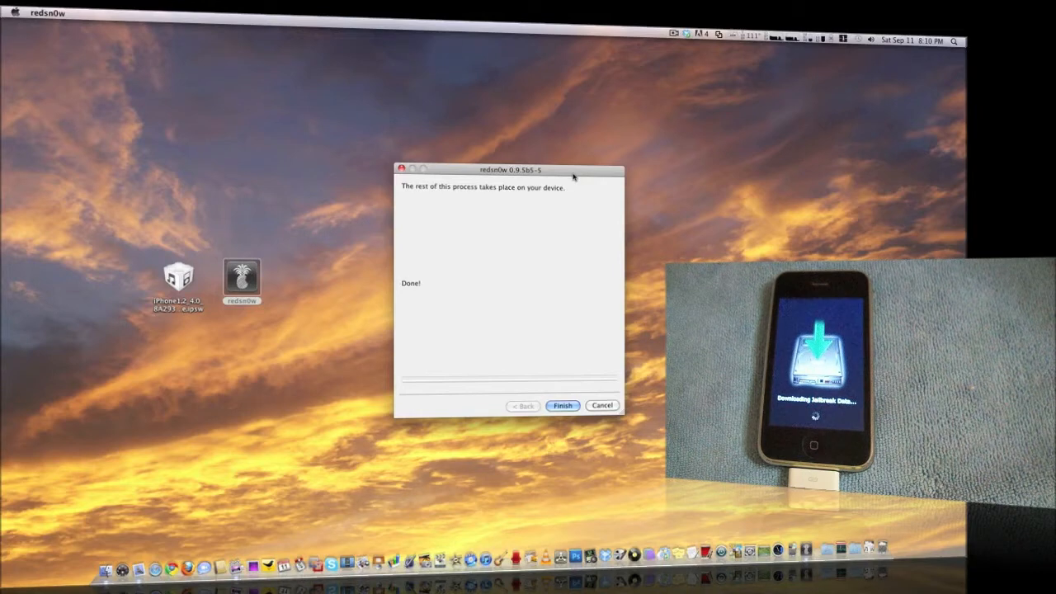
{"action": "mouse_move", "coordinate": [453, 194]}
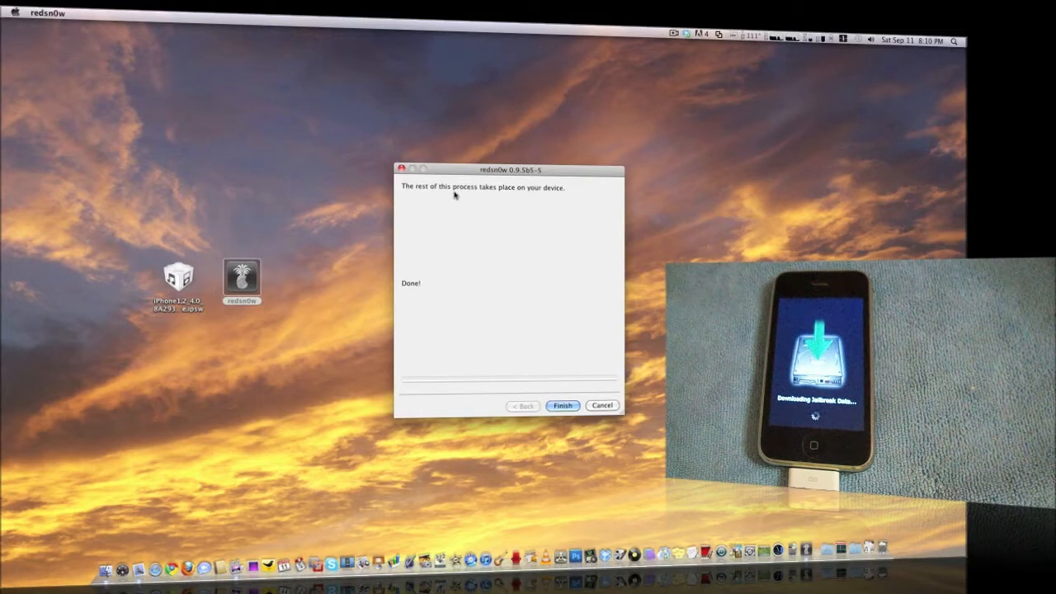
{"action": "mouse_move", "coordinate": [454, 195]}
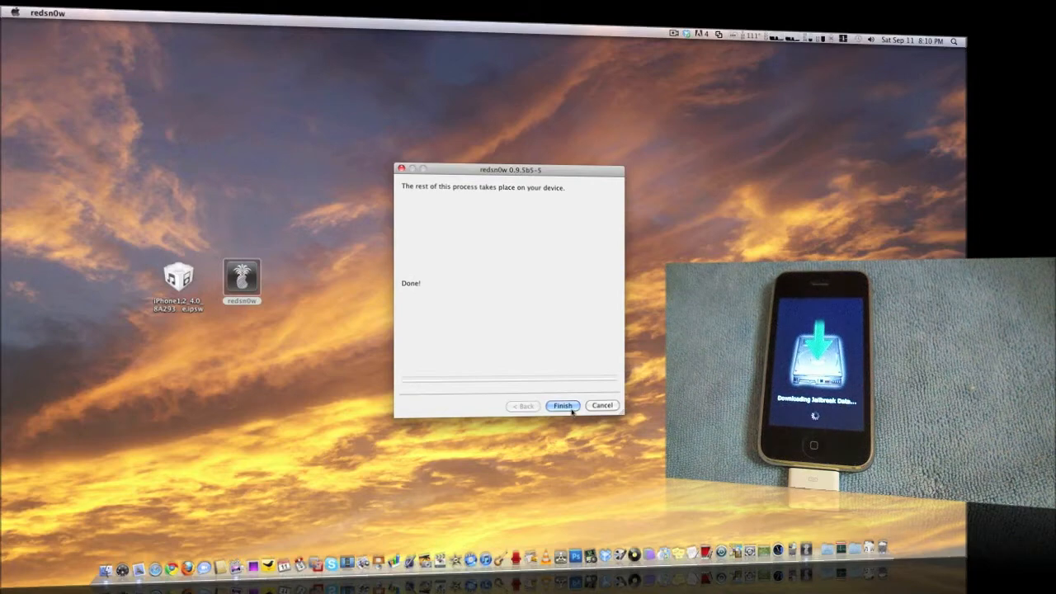
Finish and close the jailbreak wizard while the iPhone downloads jailbreak data
{"action": "left_click", "coordinate": [562, 405]}
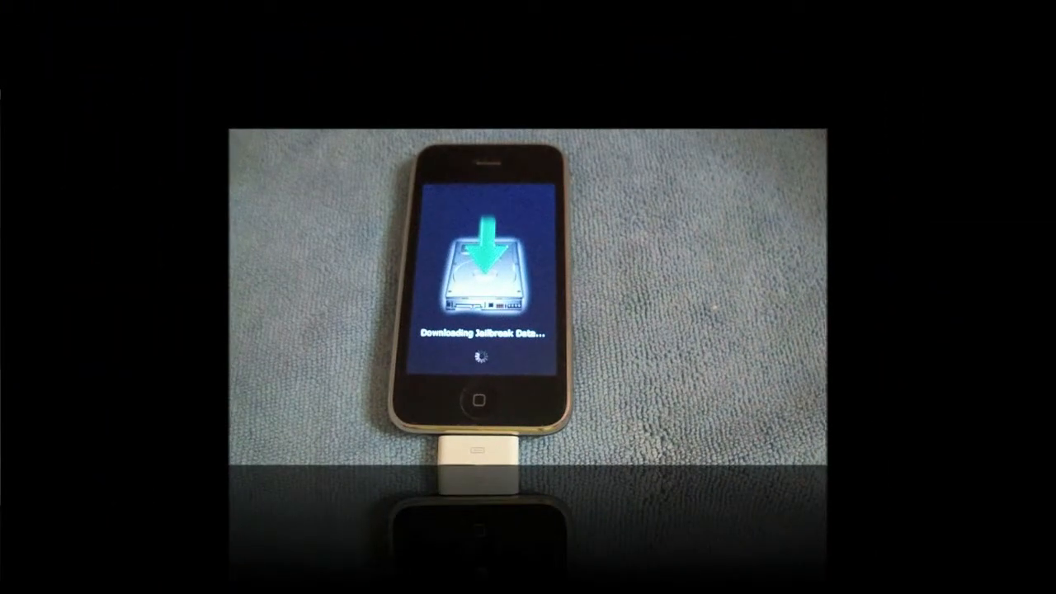